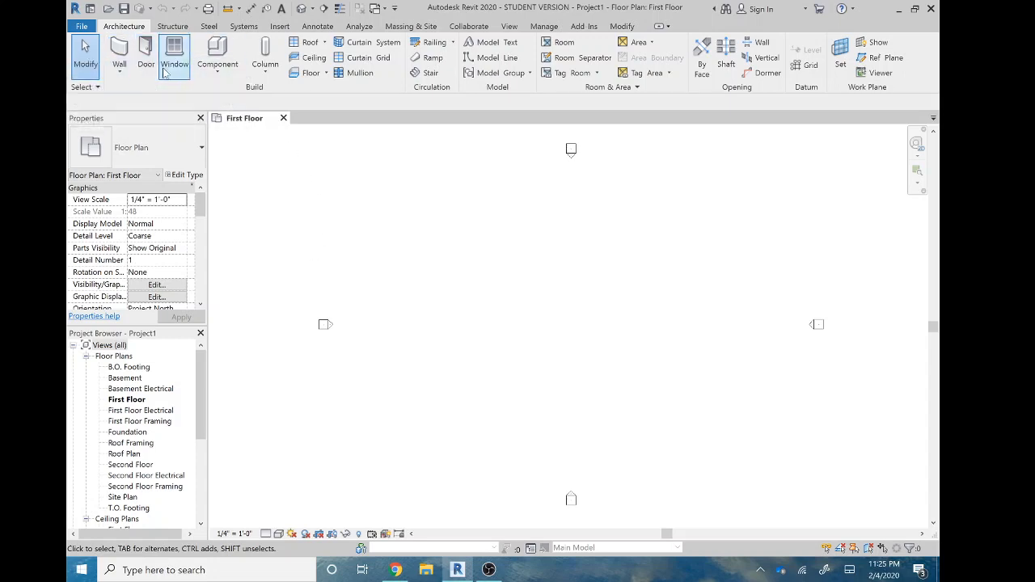
mouse_move(174, 57)
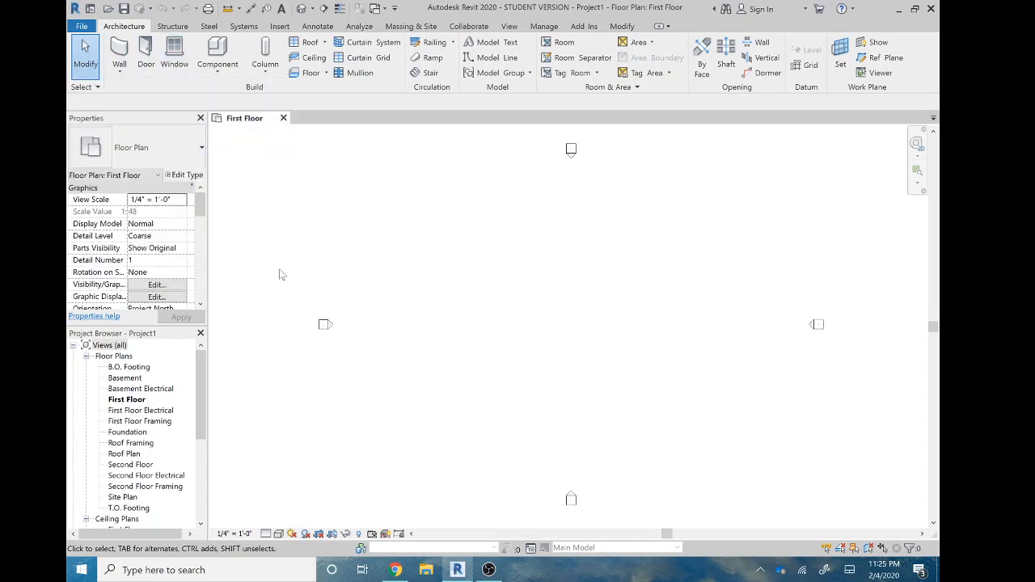
mouse_move(308, 264)
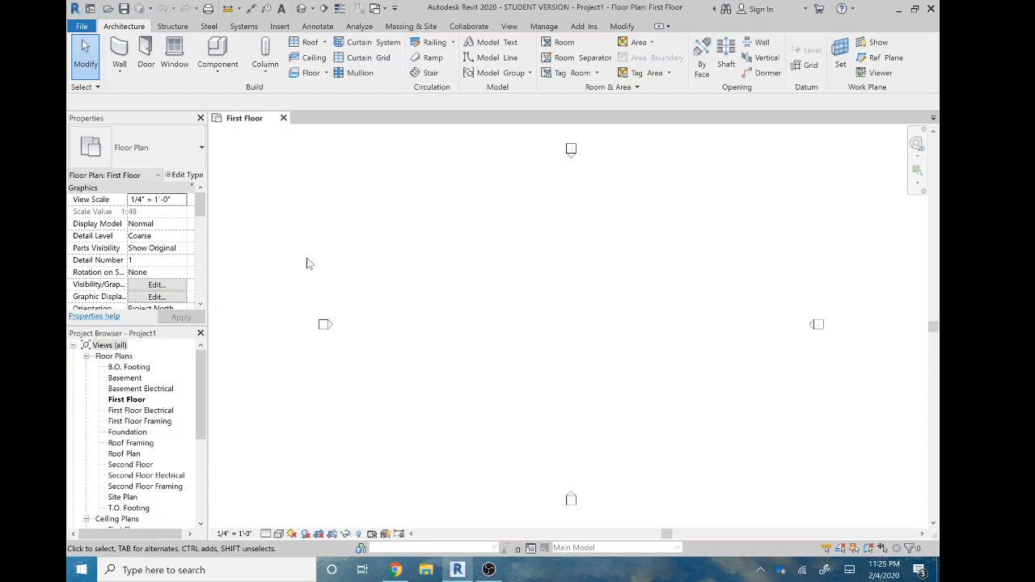
mouse_move(174, 57)
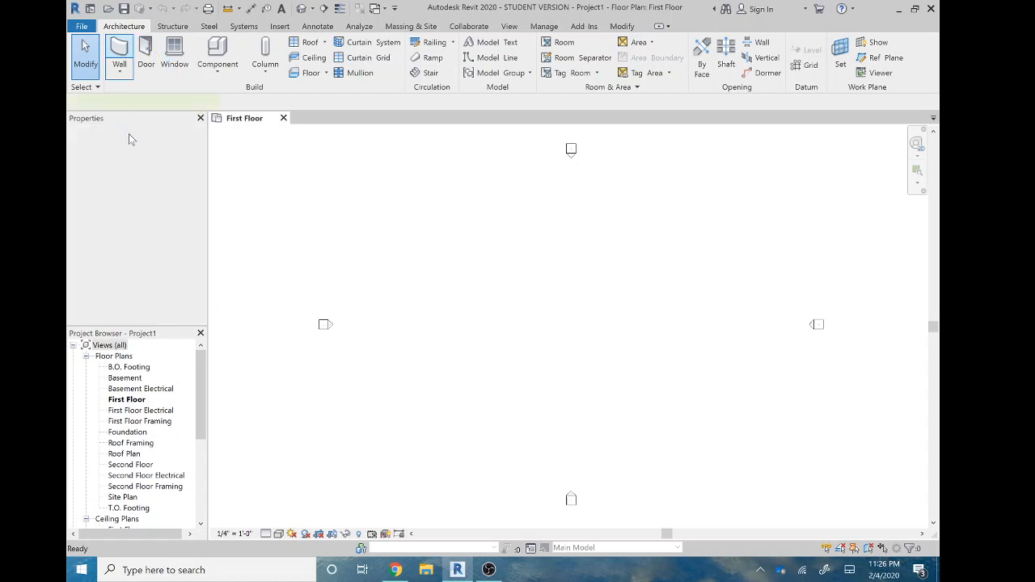
Step: Start the Wall tool and pick Basic Wall Generic - 6" as the wall type
left_click(119, 48)
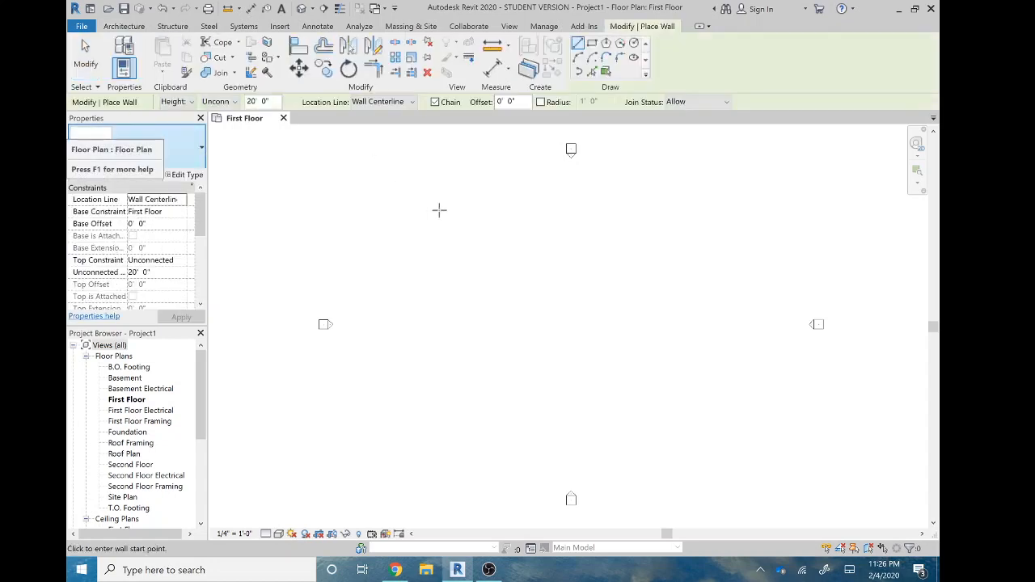
left_click(123, 26)
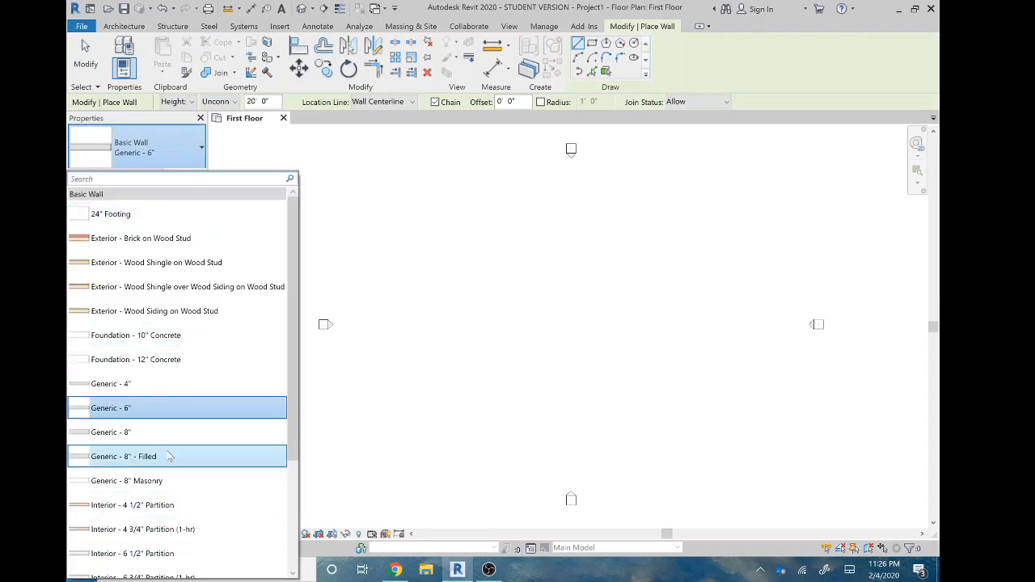
scroll("down", 3)
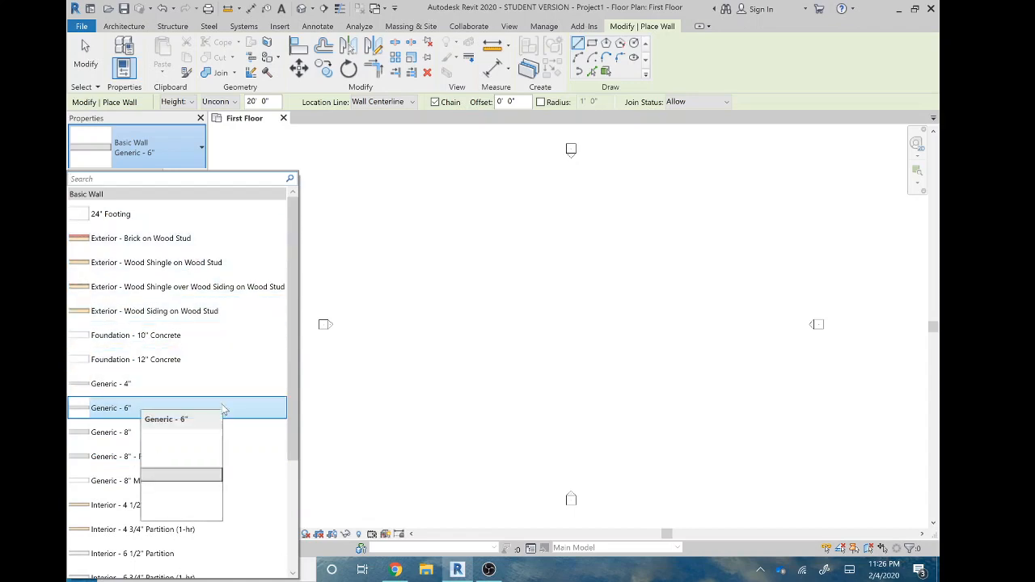
left_click(110, 408)
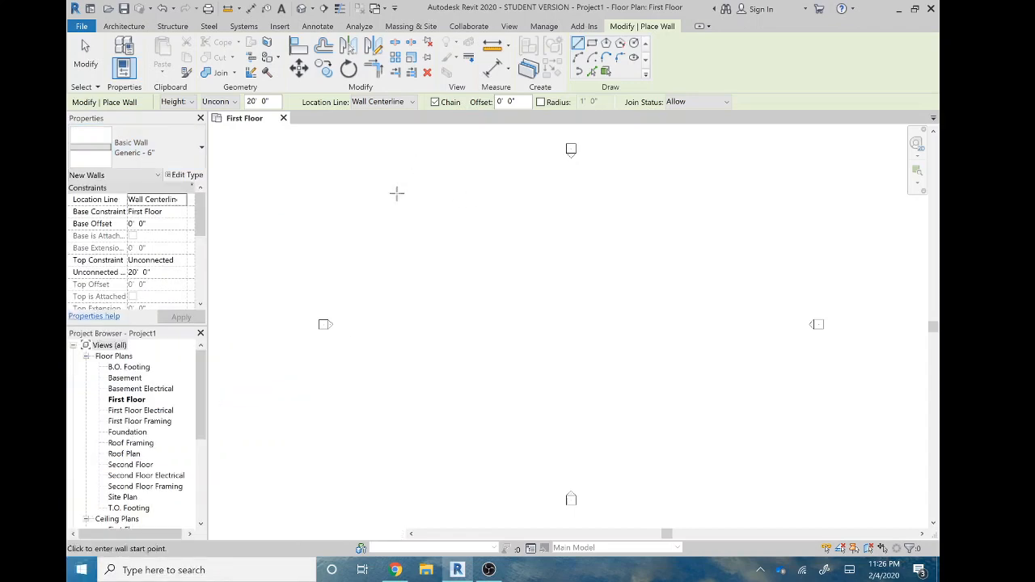
mouse_move(475, 215)
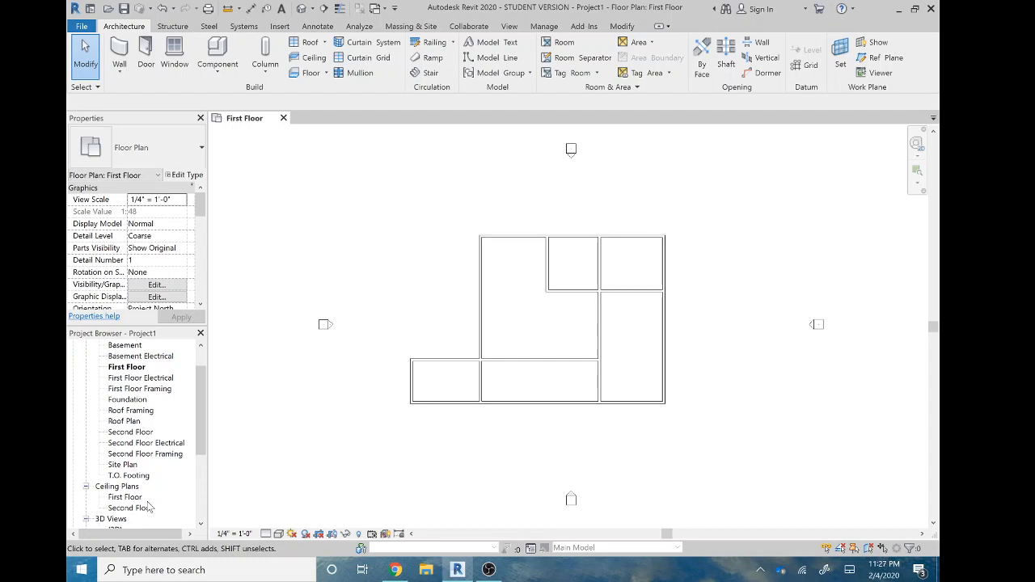
Step: View the walls in the default {3D} view from the front, then open the North elevation
scroll("down", 3)
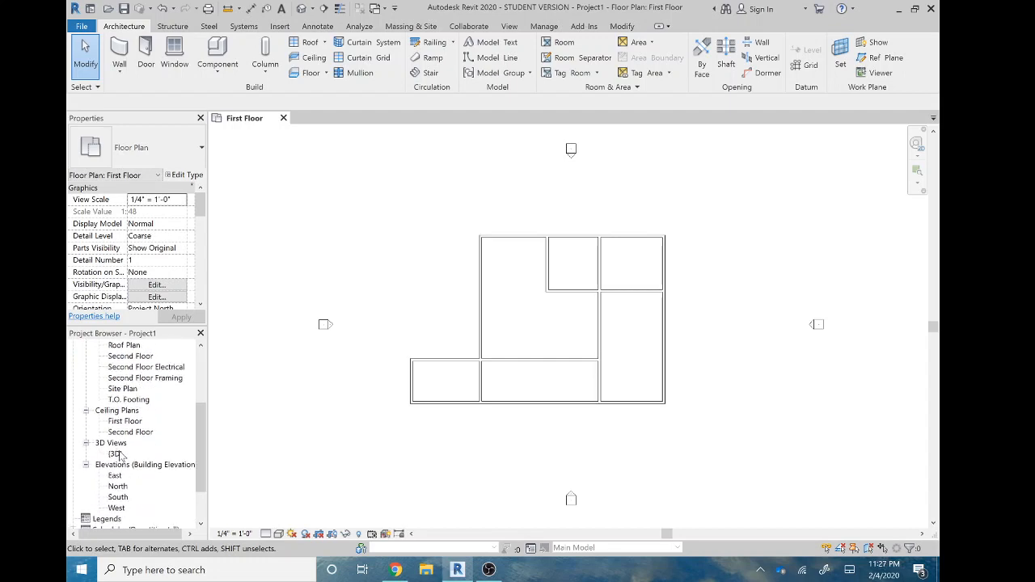
double_click(115, 454)
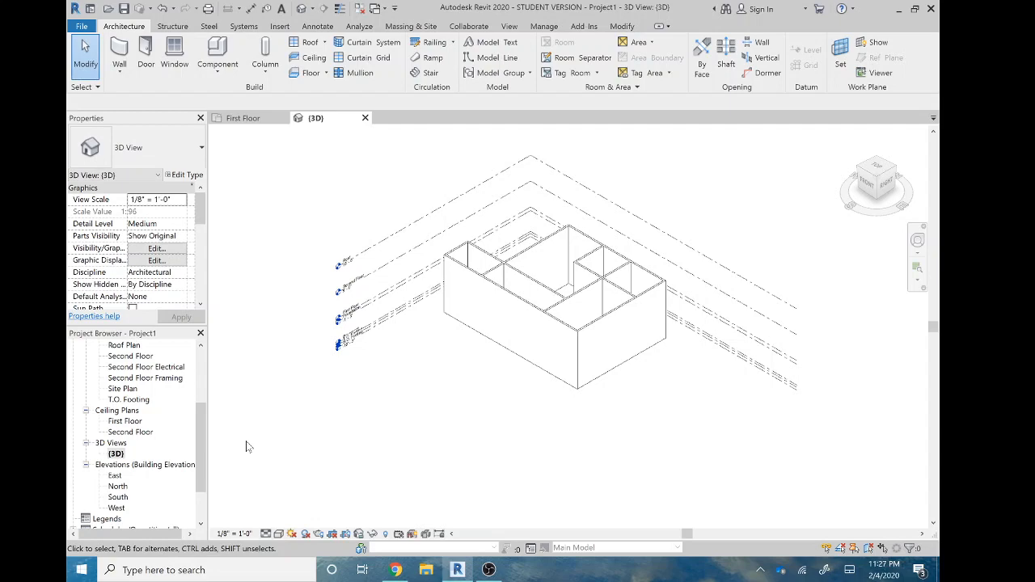
mouse_move(384, 393)
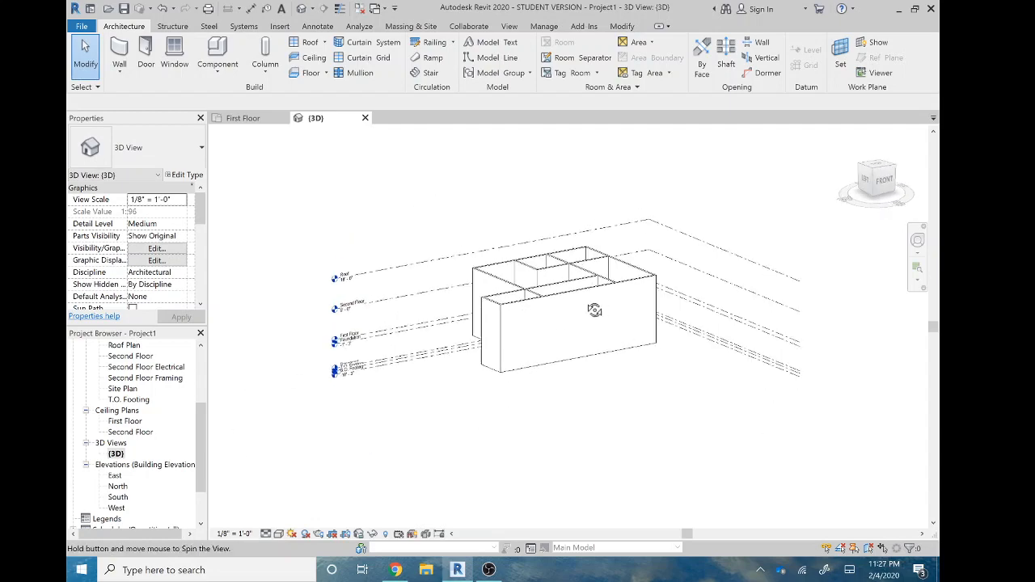
left_click_drag(594, 310, 668, 289)
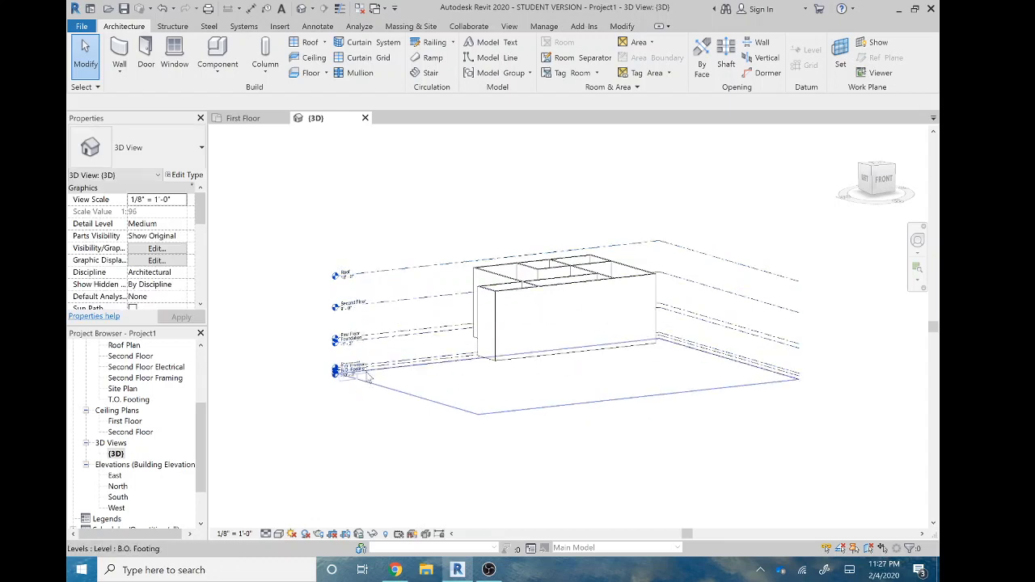
left_click(340, 370)
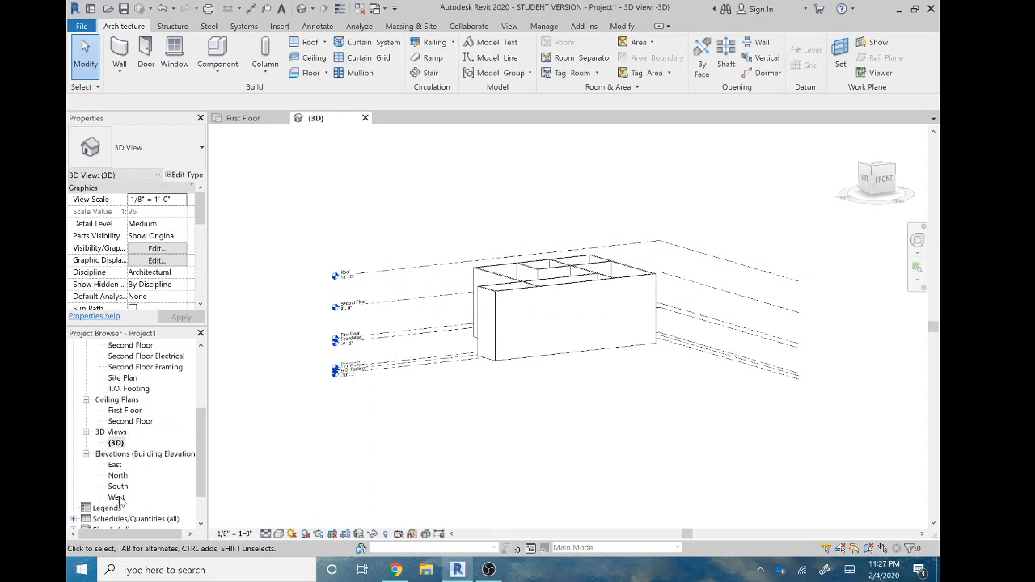
double_click(118, 476)
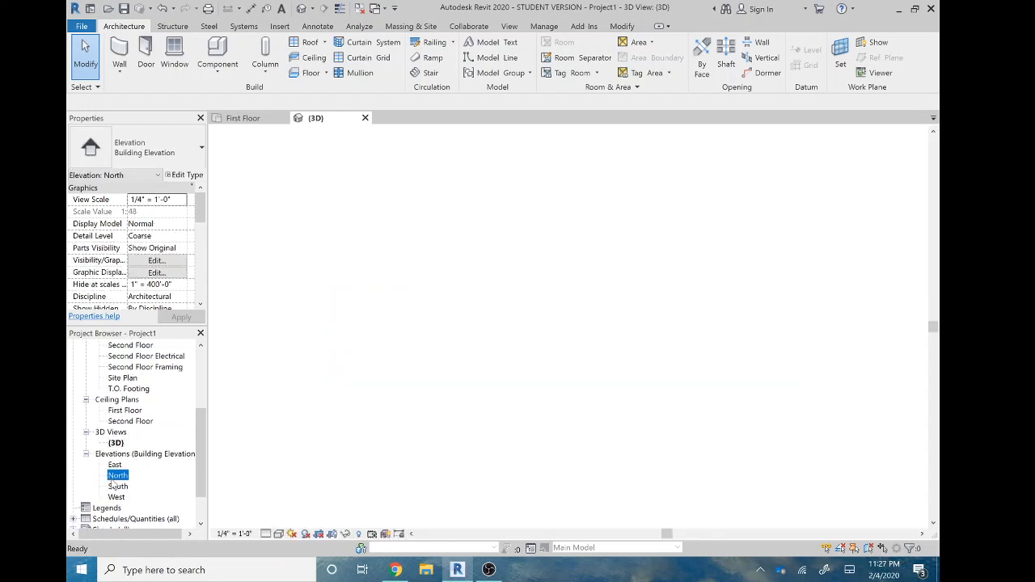
Step: Open the North elevation and begin changing the selected wall's Top Constraint
double_click(118, 475)
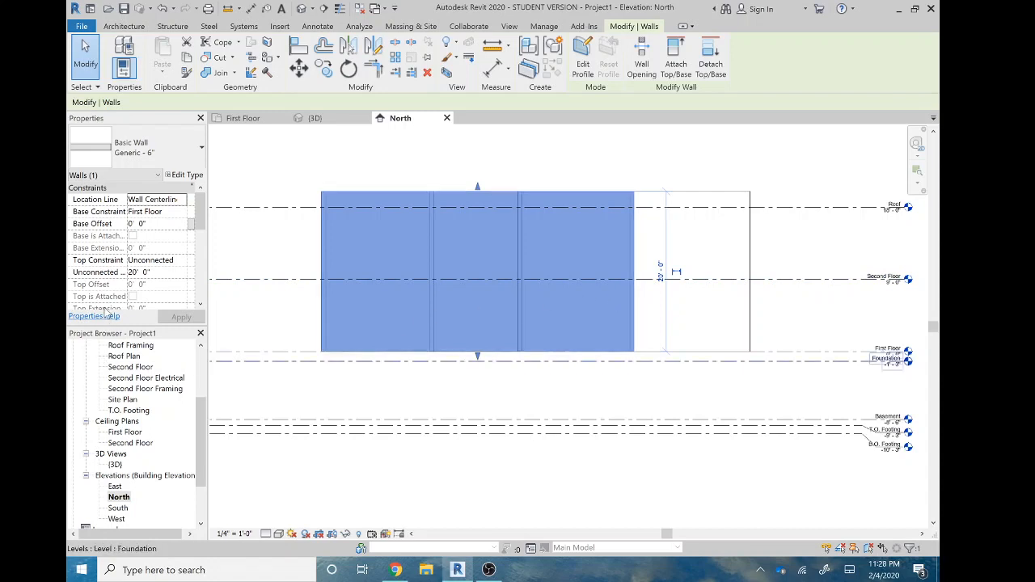
mouse_move(114, 284)
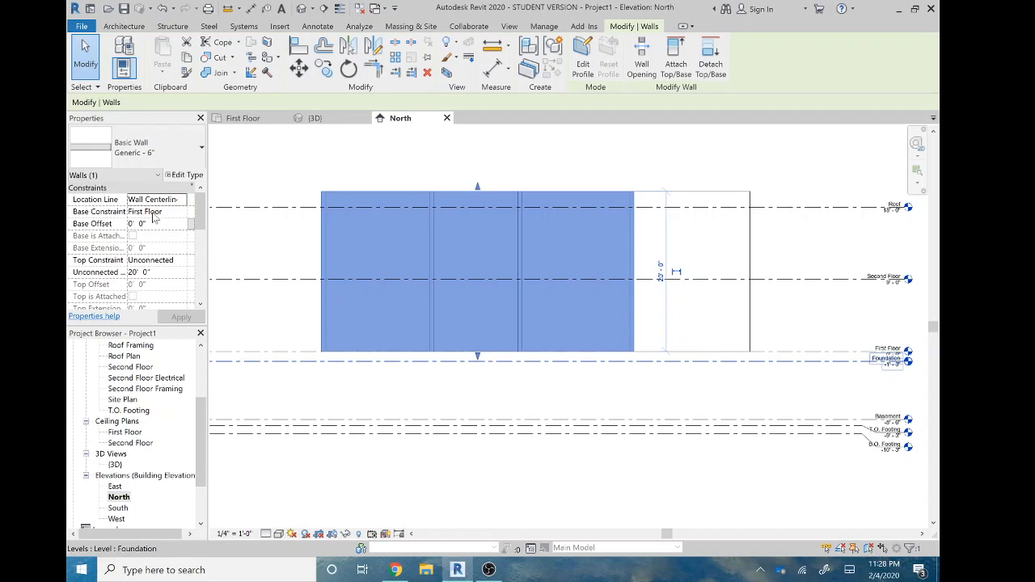
mouse_move(154, 217)
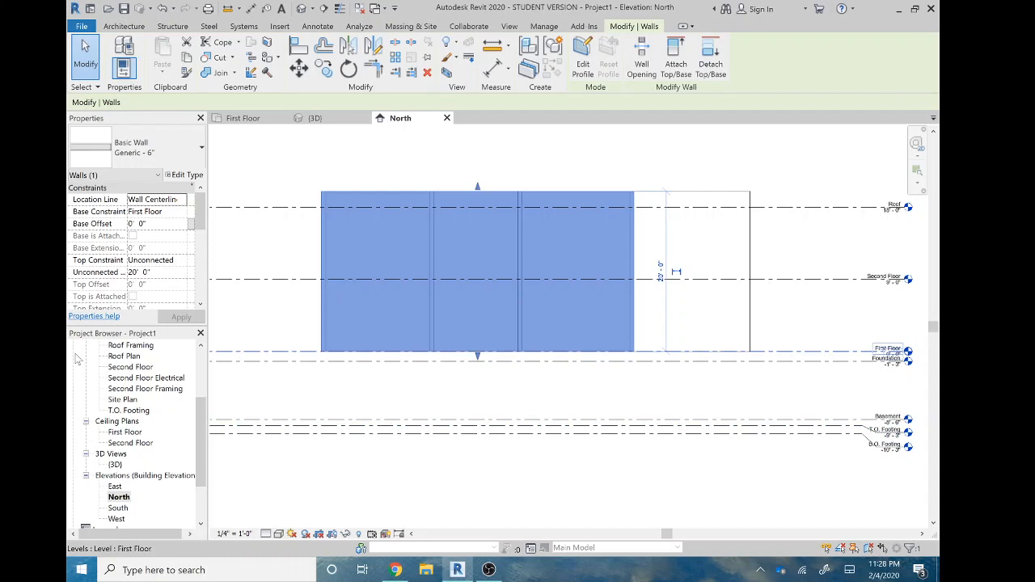
mouse_move(132, 400)
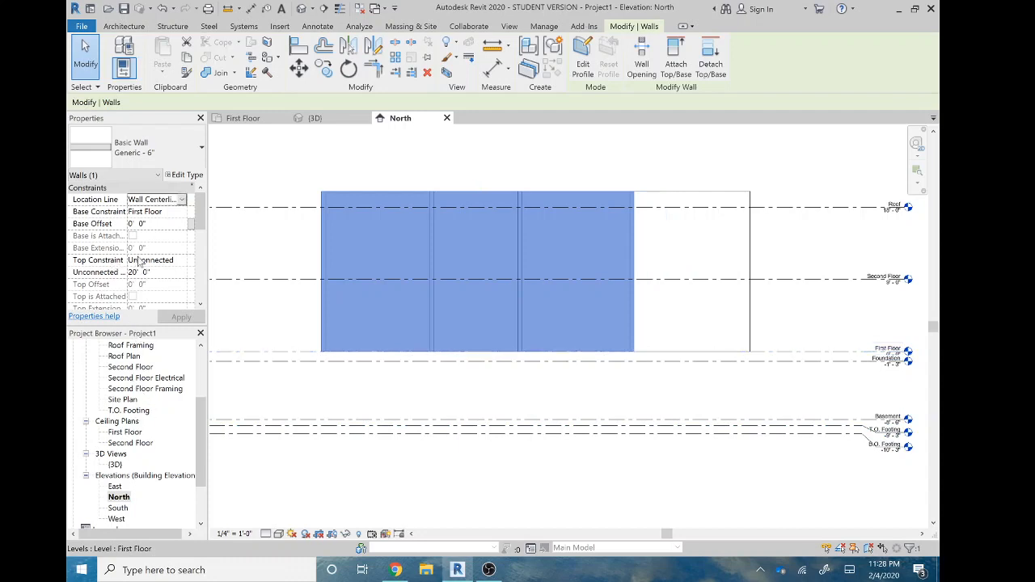
left_click(182, 259)
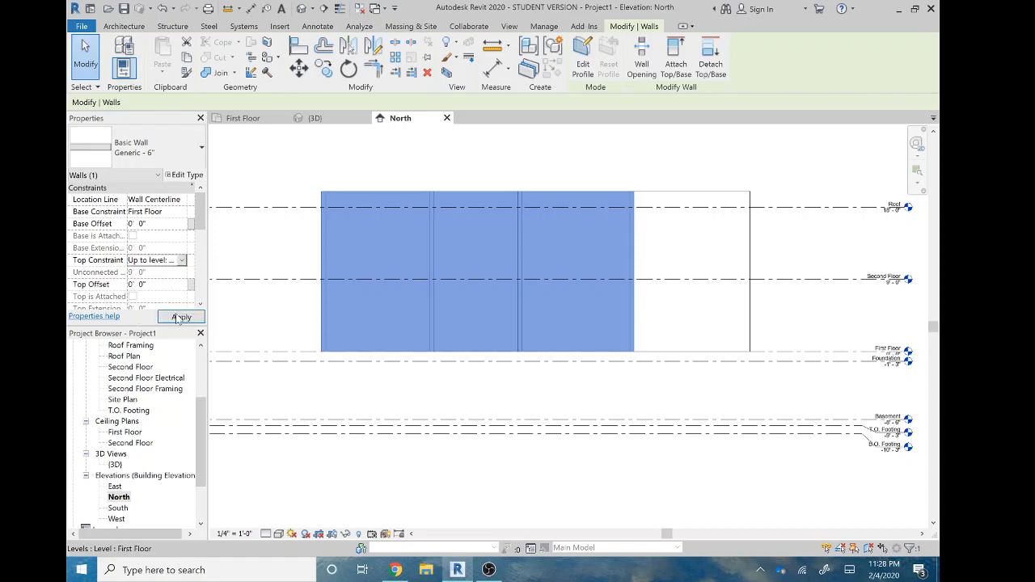
left_click(181, 317)
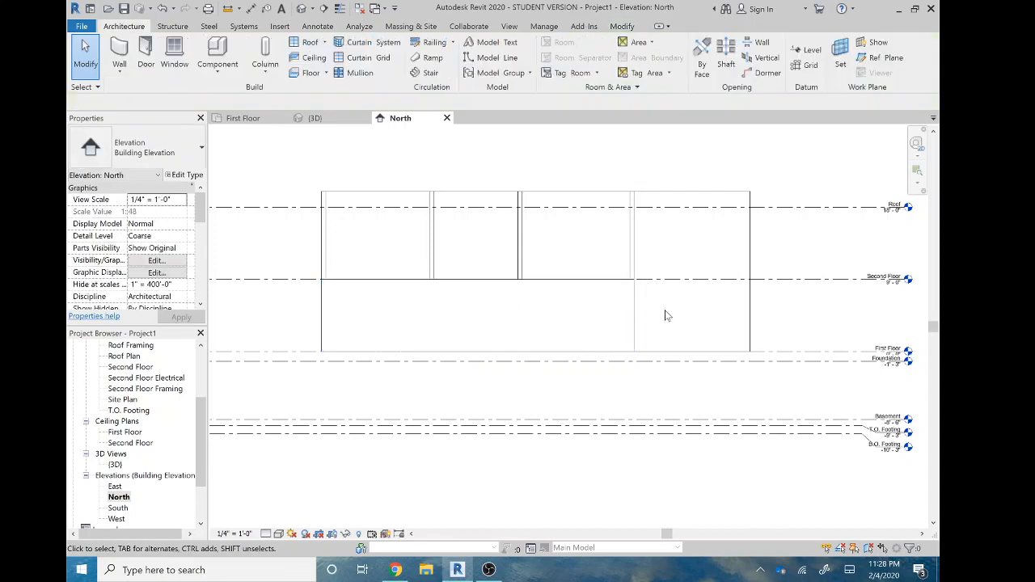
left_click(477, 315)
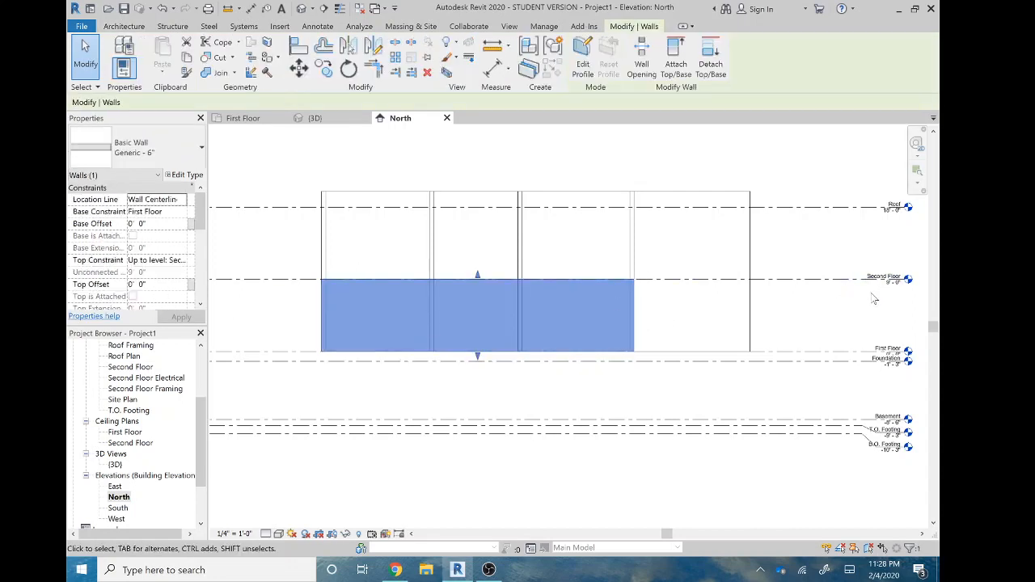
mouse_move(548, 310)
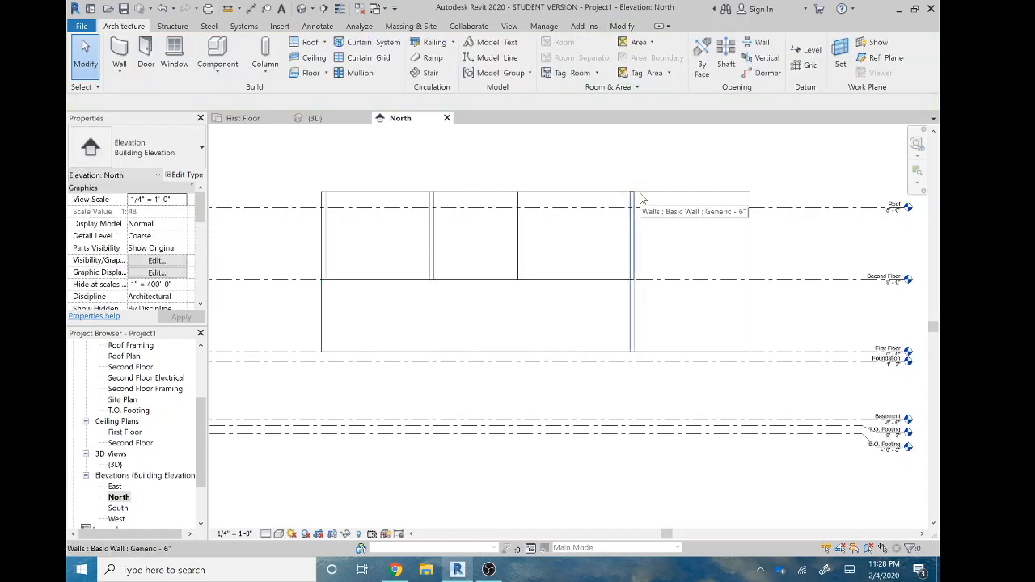
Step: Set the nine selected walls' Top Constraint to Up to level: Roof and apply
left_click(631, 243)
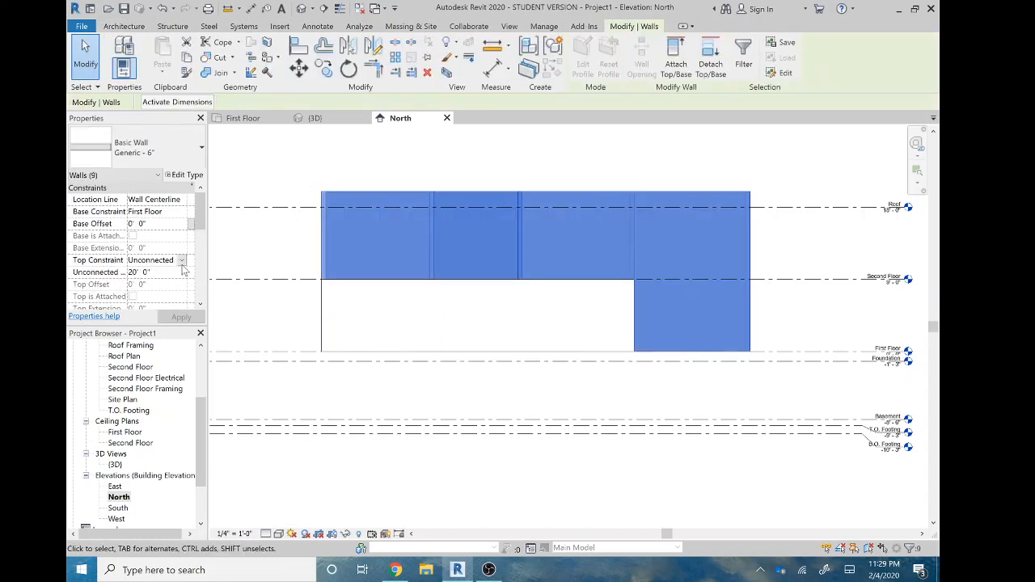
left_click(181, 260)
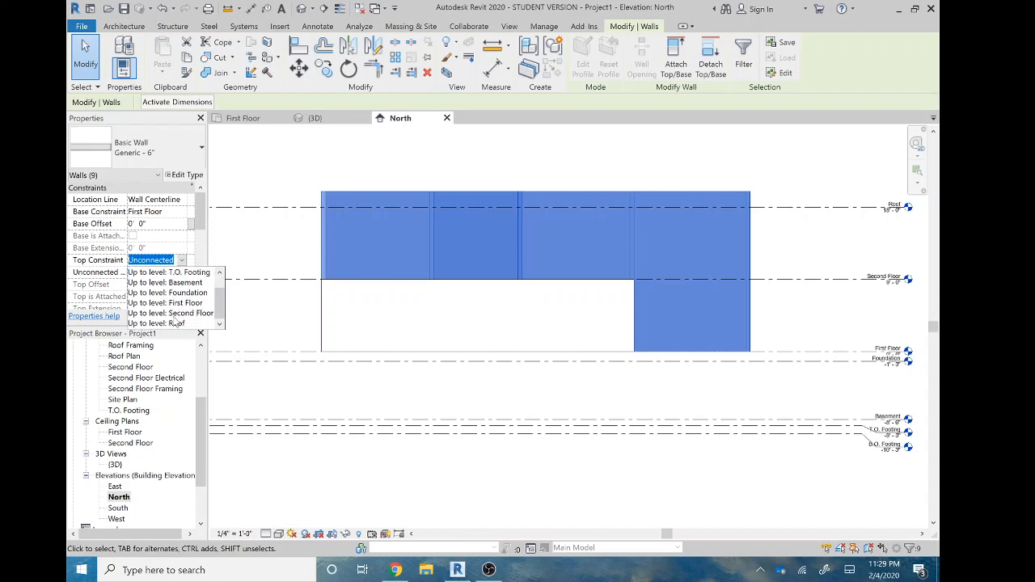
left_click(171, 313)
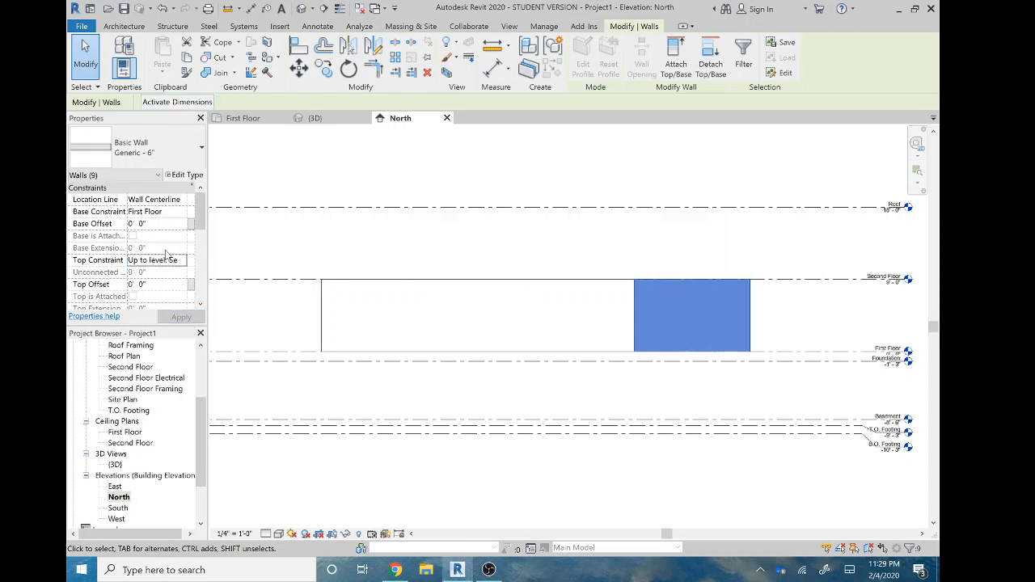
left_click(181, 260)
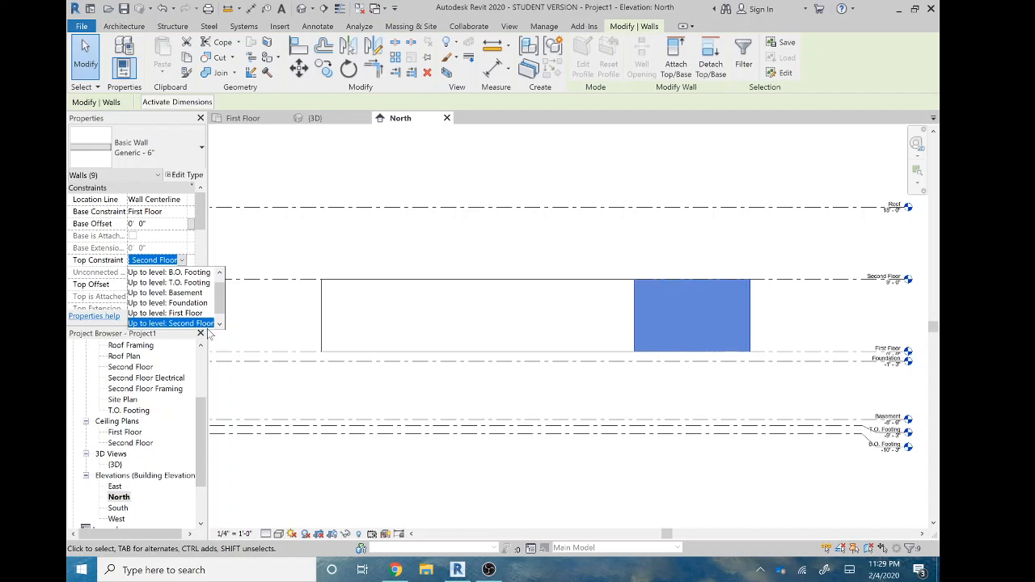
mouse_move(697, 330)
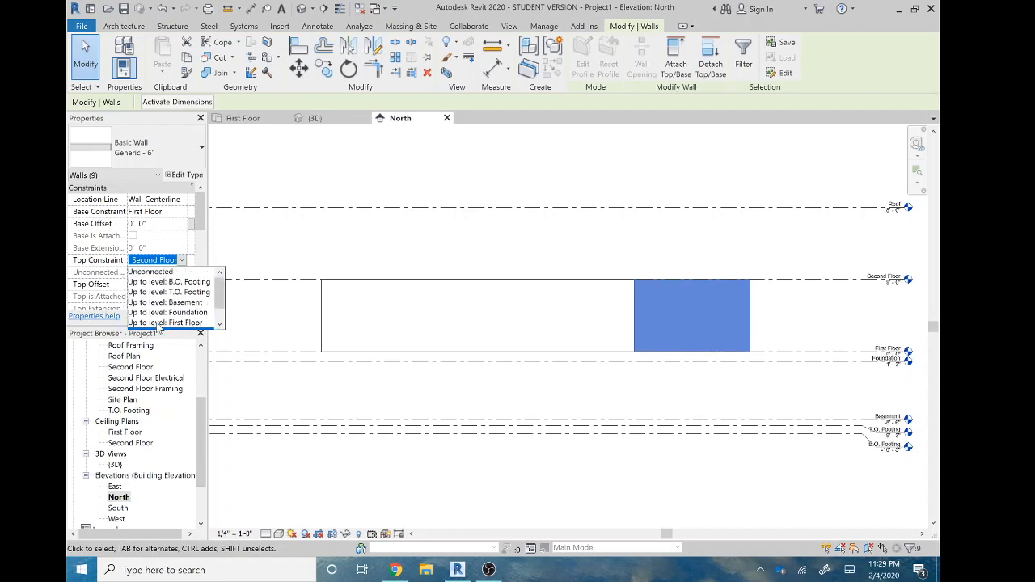
left_click(167, 322)
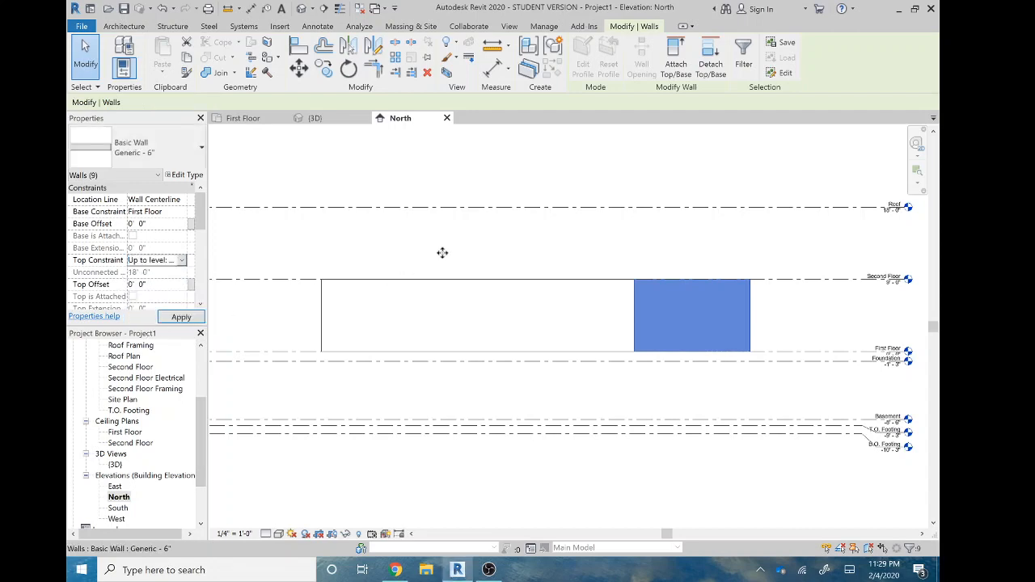
left_click(784, 169)
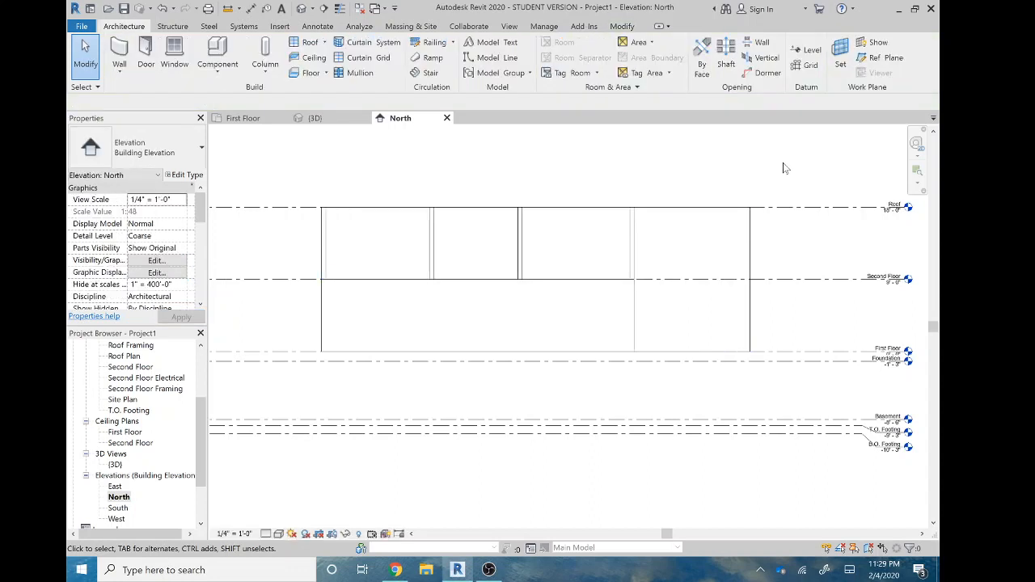
mouse_move(477, 280)
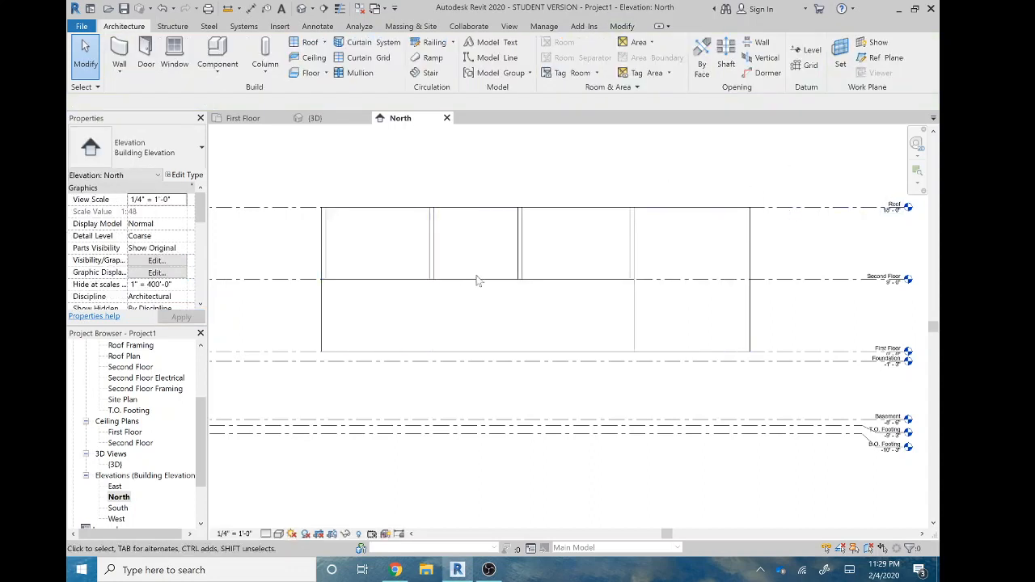
mouse_move(754, 222)
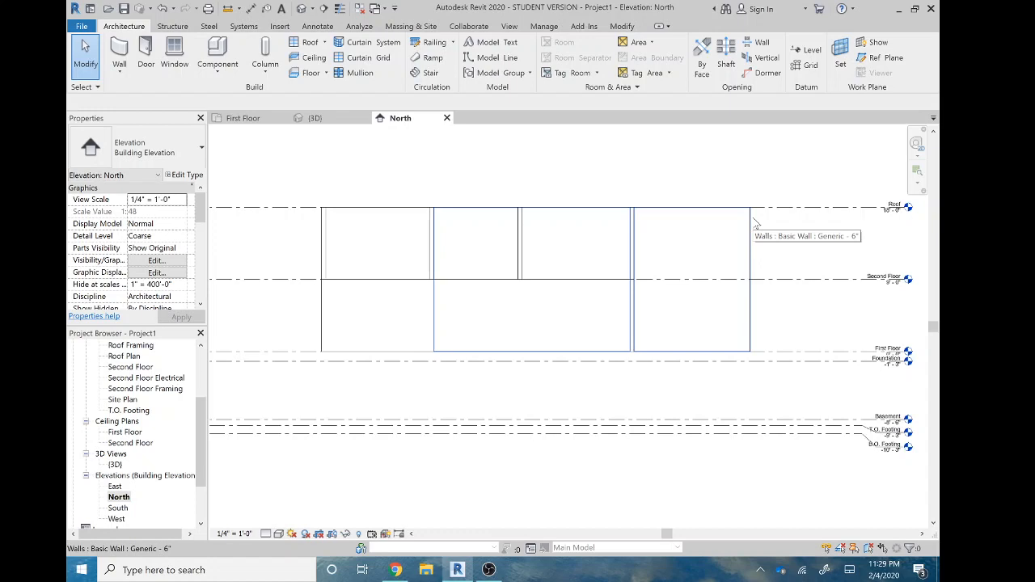
mouse_move(680, 217)
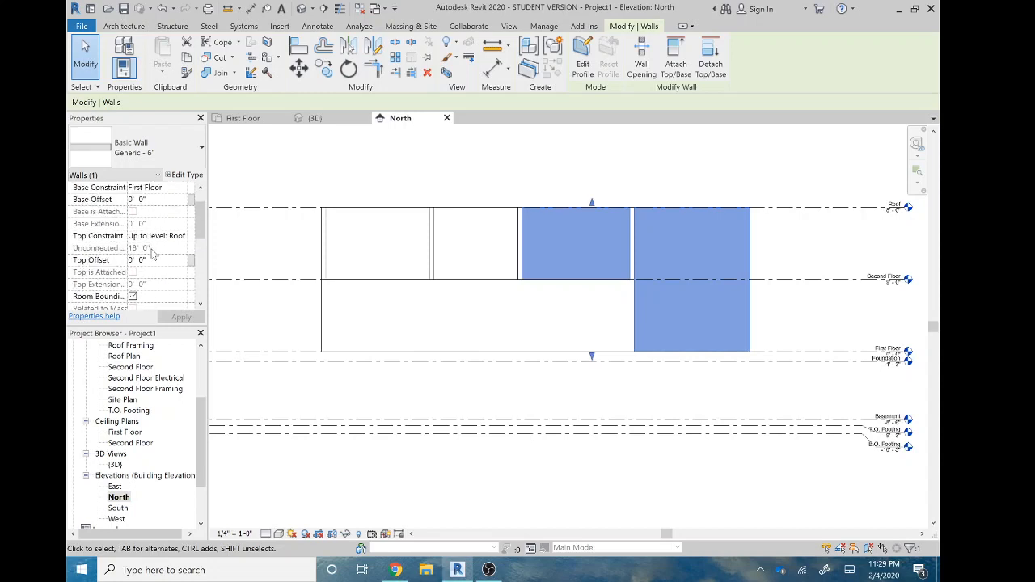
Step: Cap the front wall at Second Floor with a 1' 0" top offset and apply
left_click(158, 236)
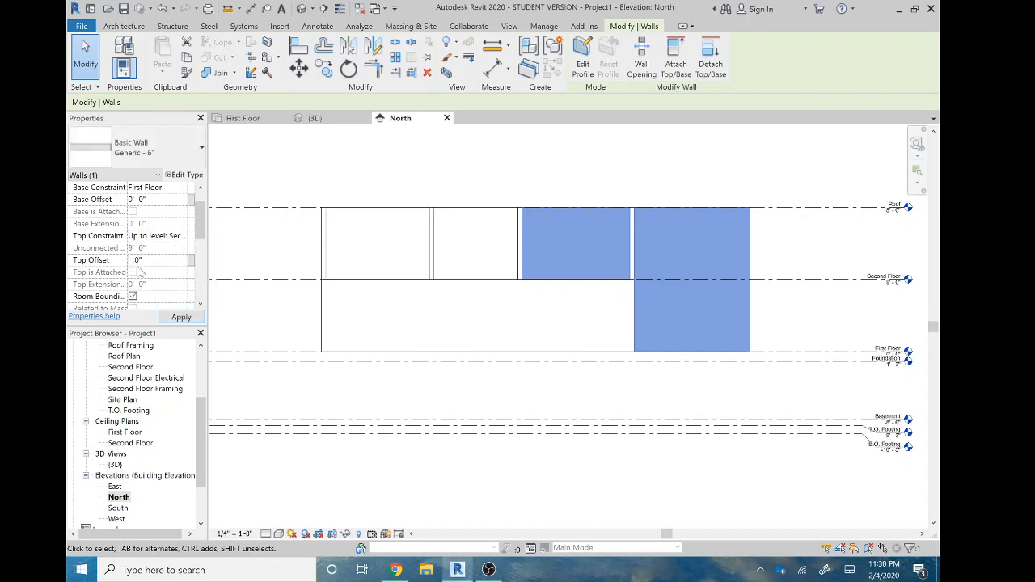
left_click(181, 316)
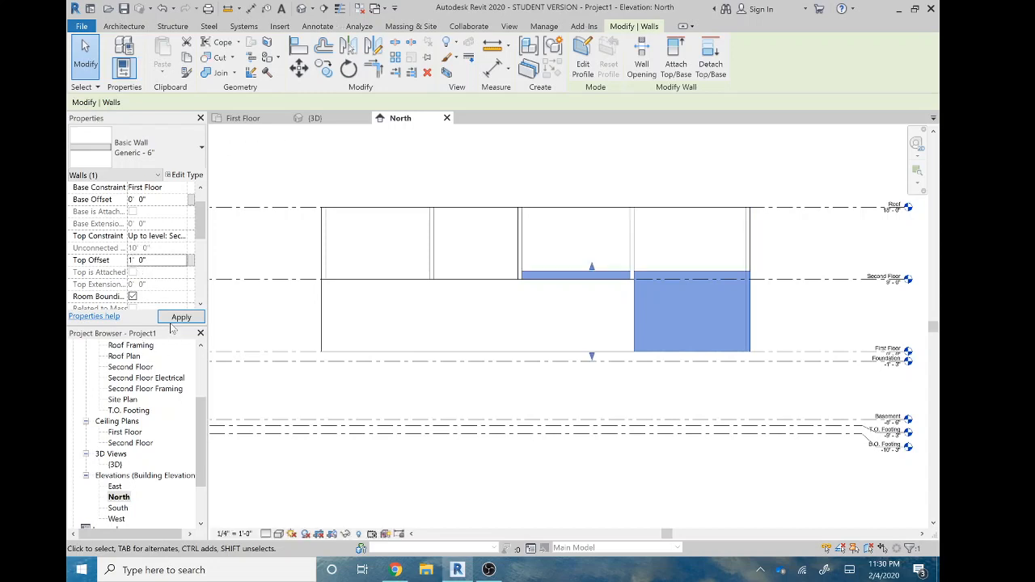
left_click(181, 316)
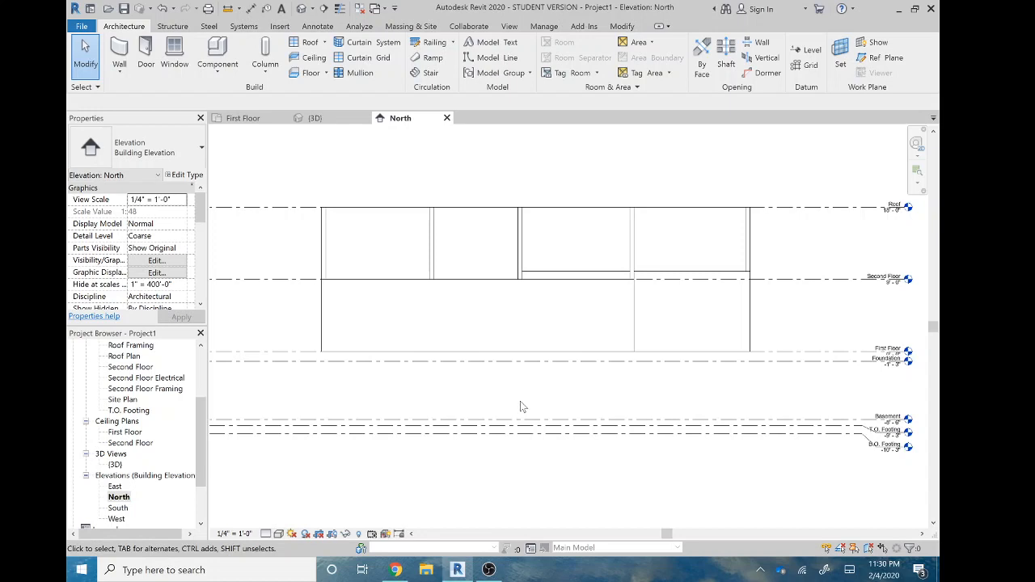
mouse_move(521, 406)
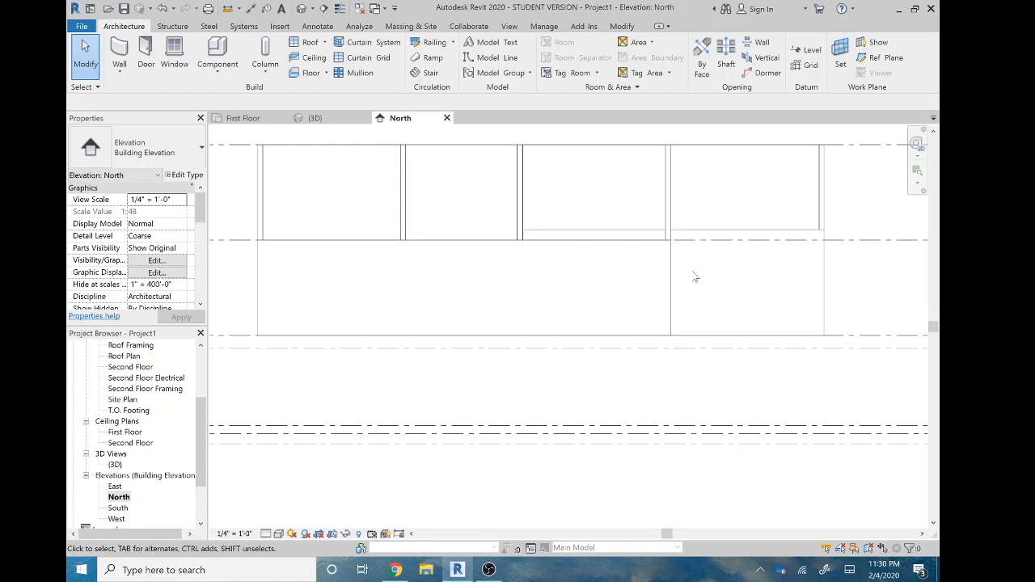
mouse_move(224, 262)
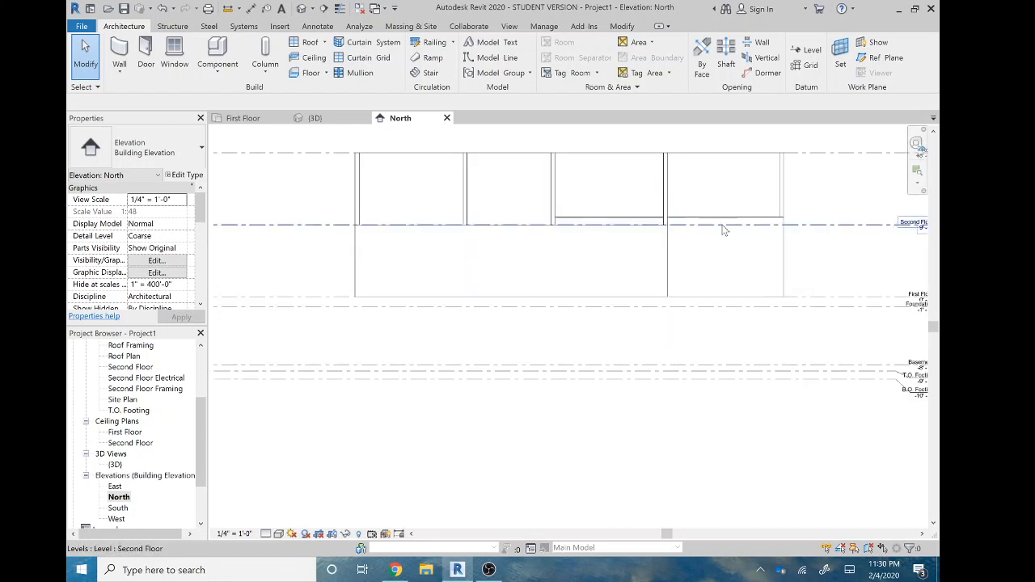
left_click(623, 259)
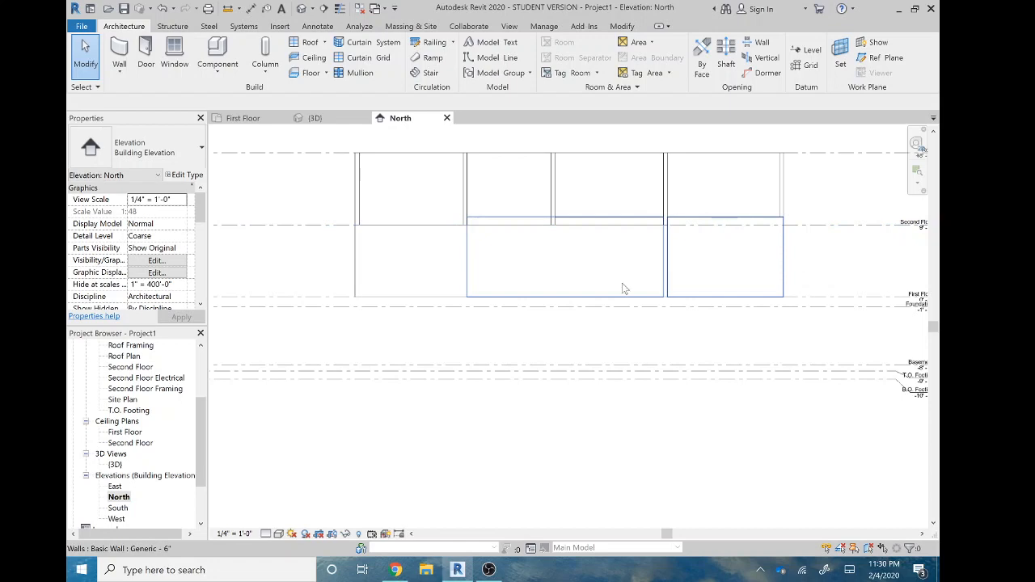
mouse_move(328, 225)
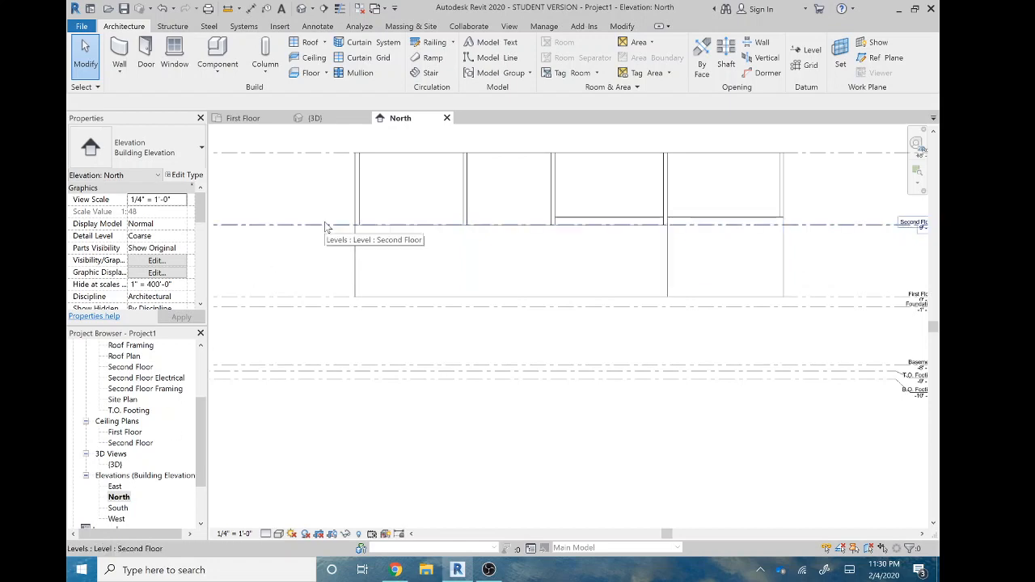